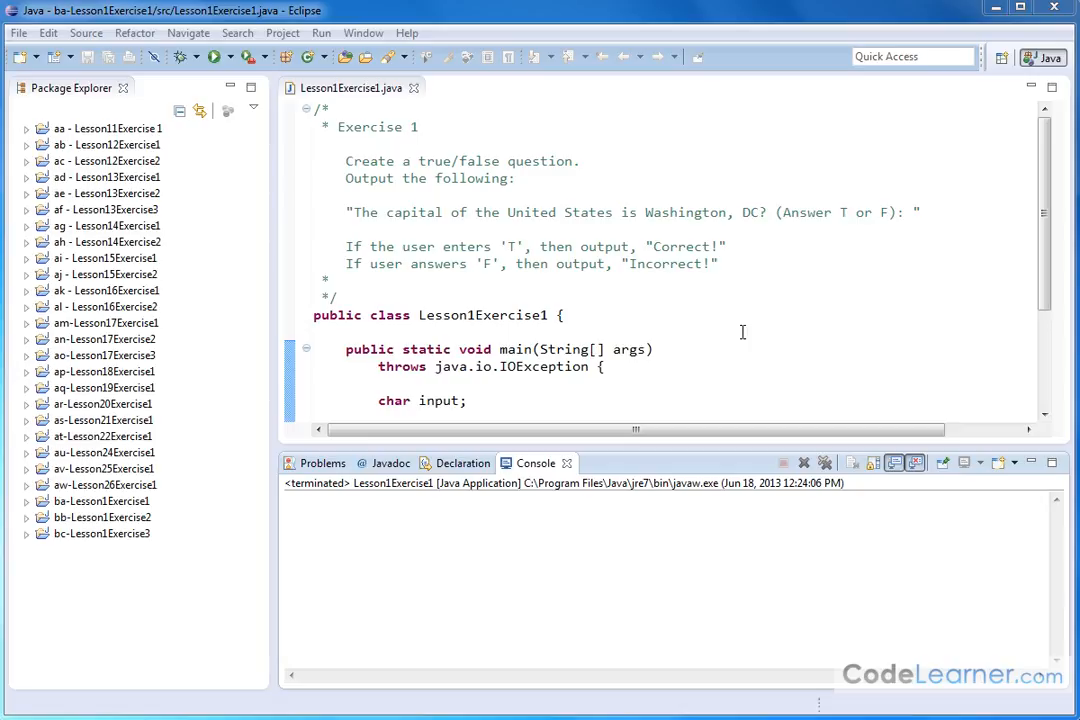
{"action": "mouse_move", "coordinate": [344, 160]}
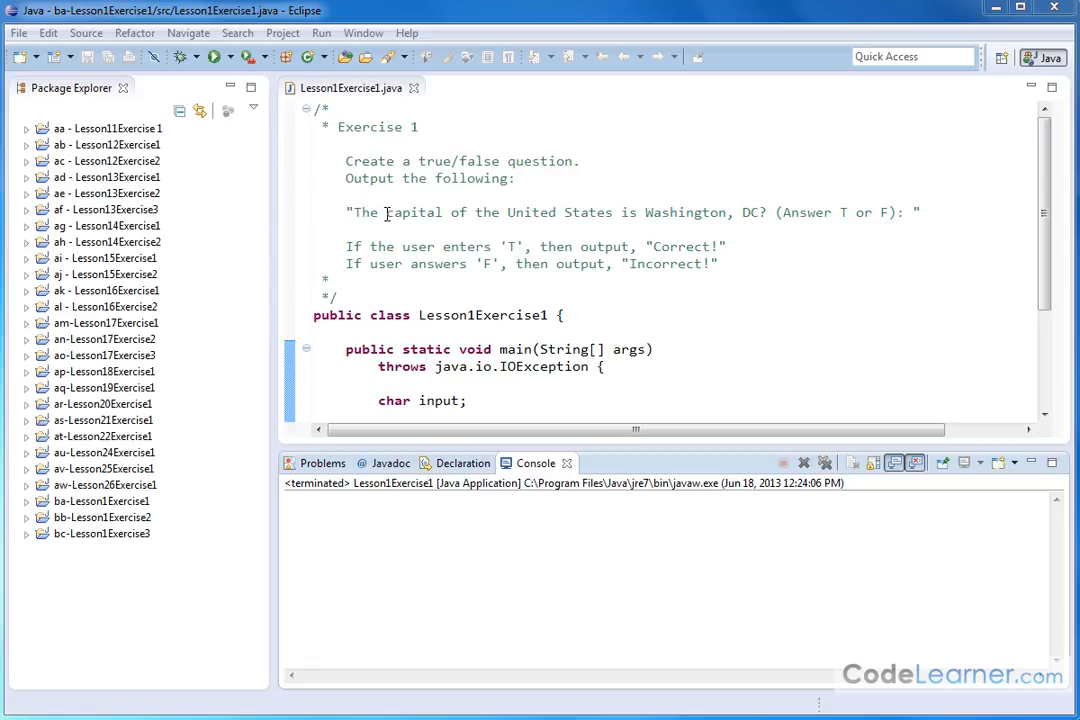
{"action": "mouse_move", "coordinate": [763, 218]}
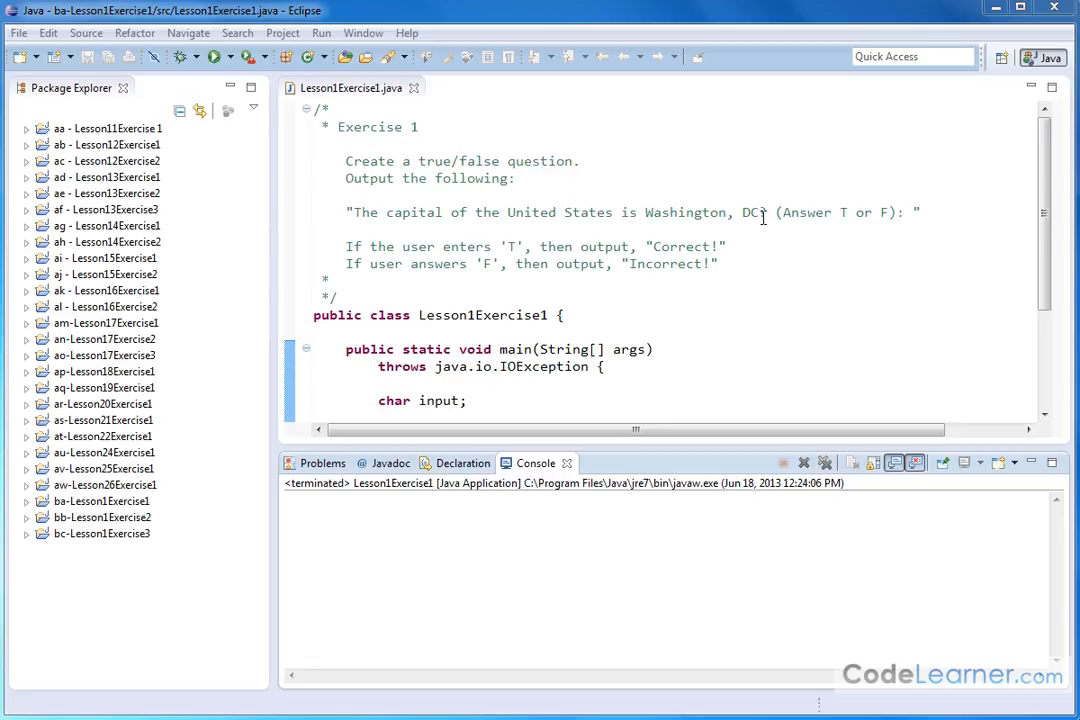
{"action": "mouse_move", "coordinate": [840, 230]}
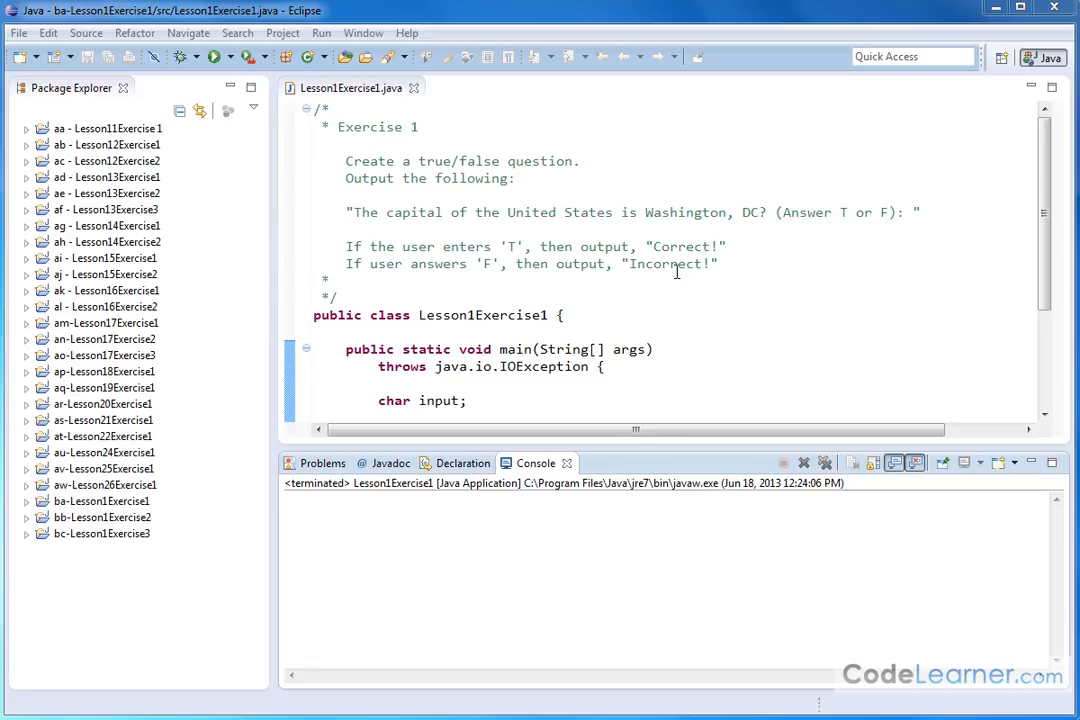
{"action": "mouse_move", "coordinate": [937, 105]}
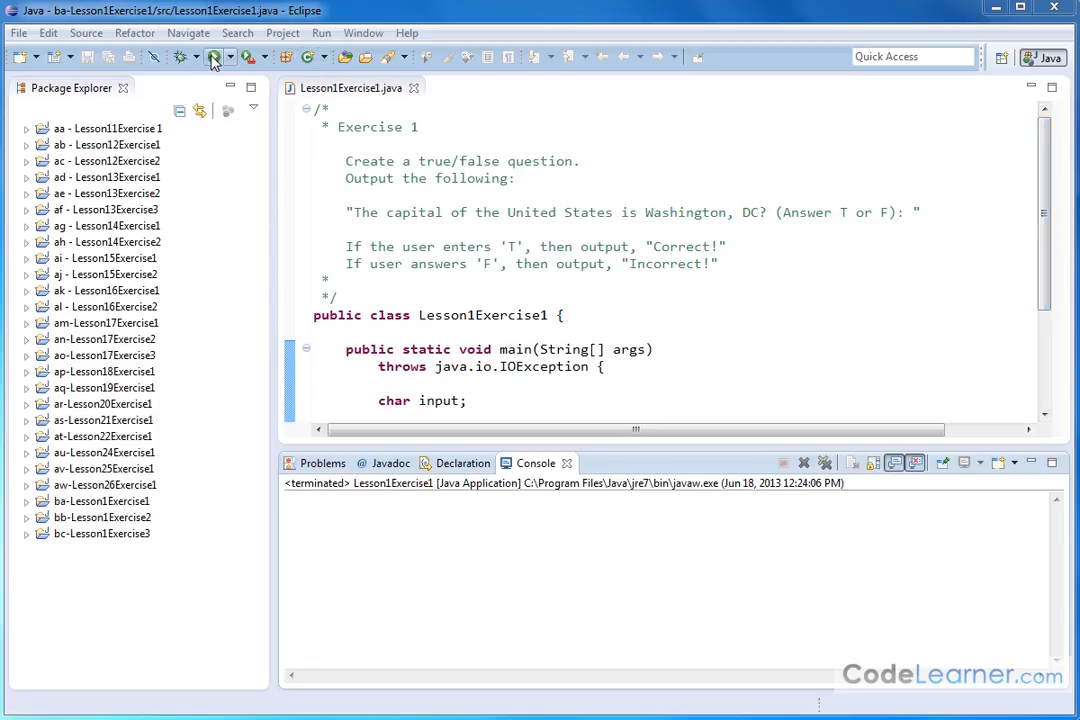
Run the quiz twice, answering T for Correct! and F for Incorrect! in the console
{"action": "left_click", "coordinate": [212, 57]}
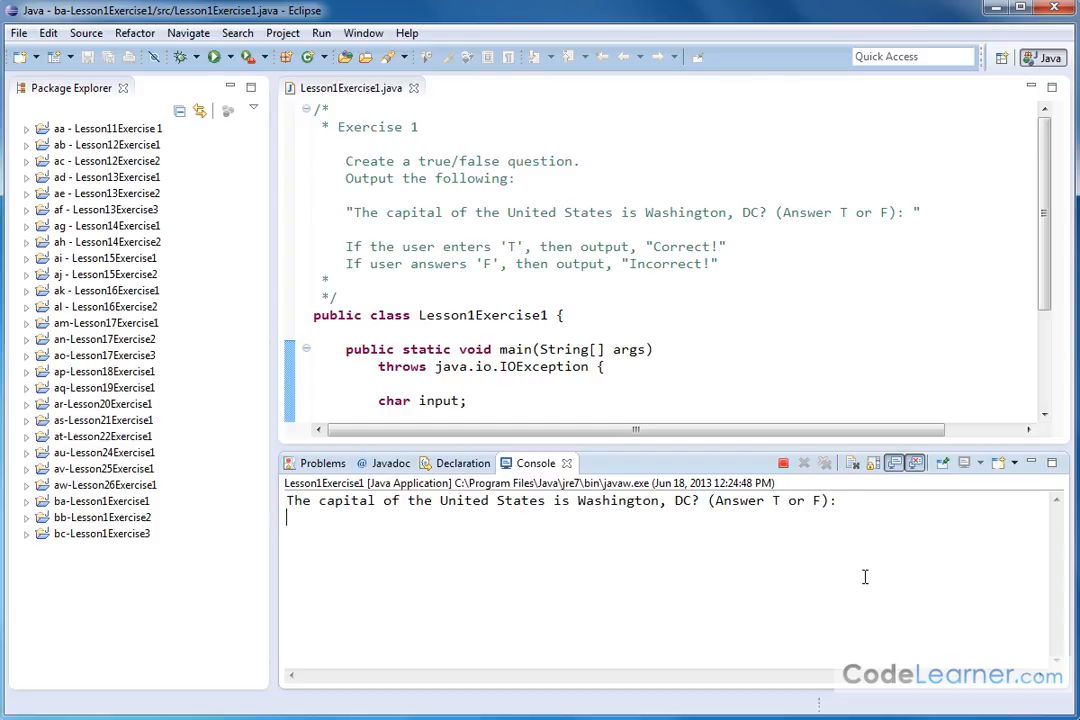
{"action": "type", "text": "T"}
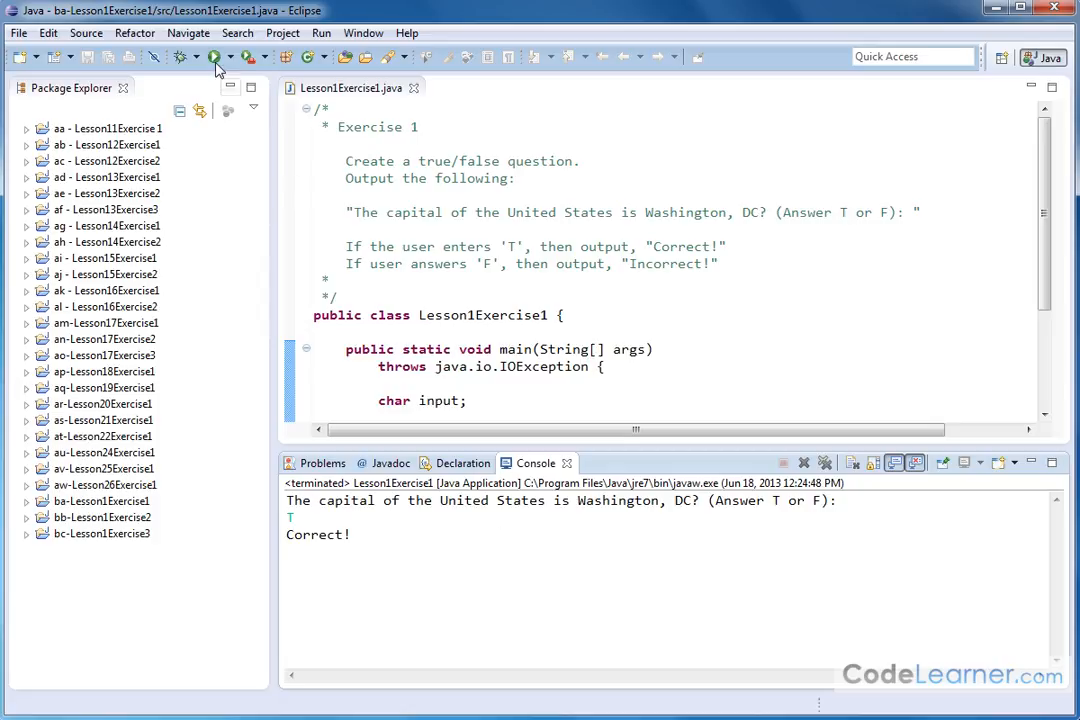
{"action": "left_click", "coordinate": [213, 57]}
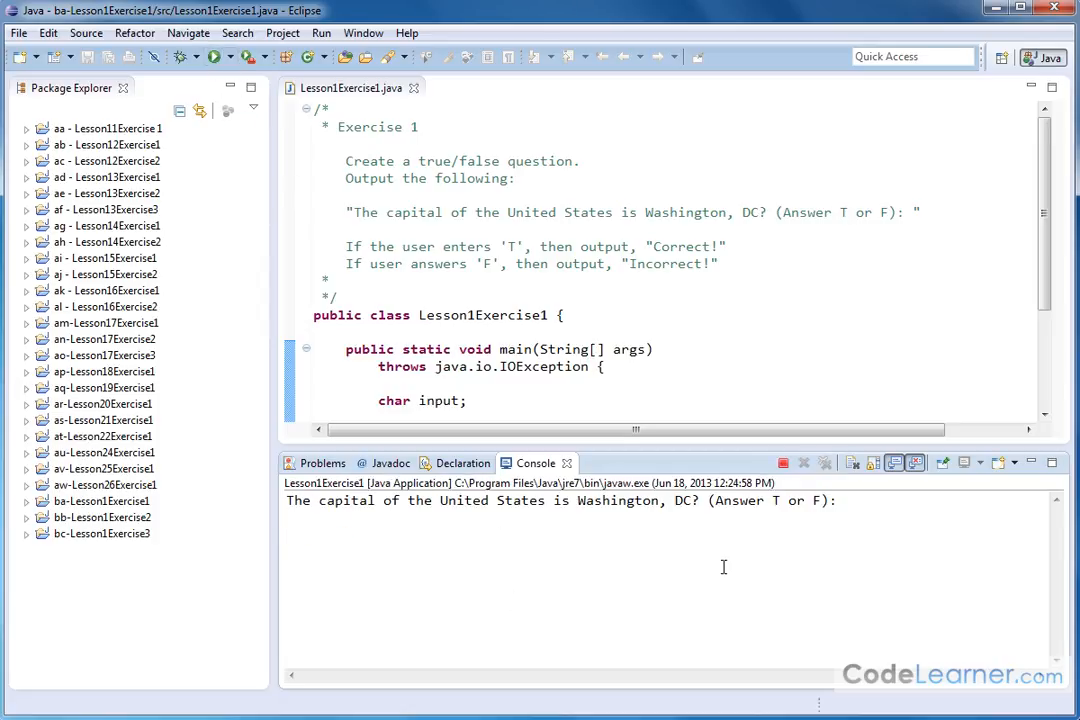
{"action": "type", "text": "F"}
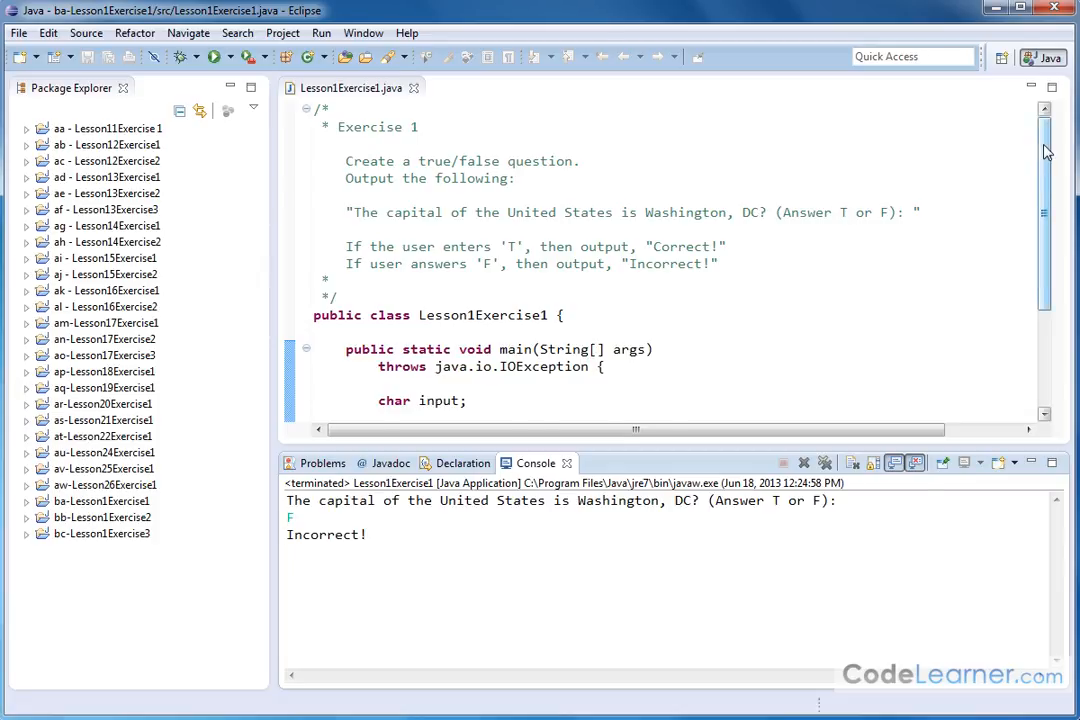
Scroll to main and highlight every use of the input variable in the read-and-compare code
{"action": "scroll", "scroll_direction": "down", "scroll_amount": 3}
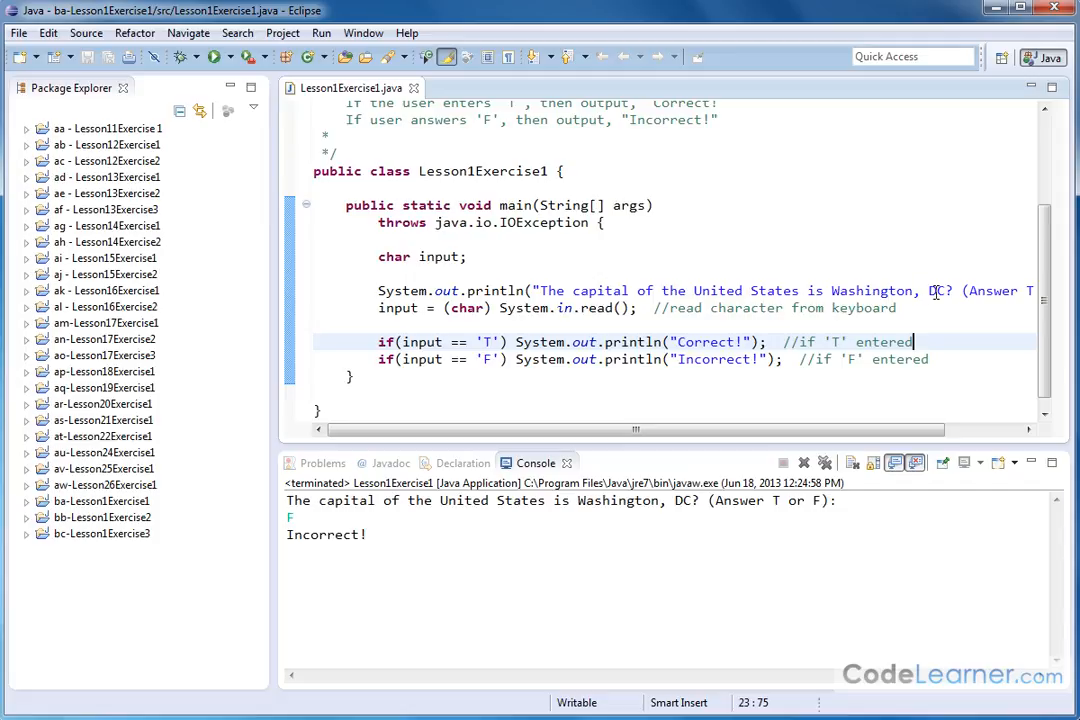
{"action": "scroll", "scroll_direction": "right", "scroll_amount": 3}
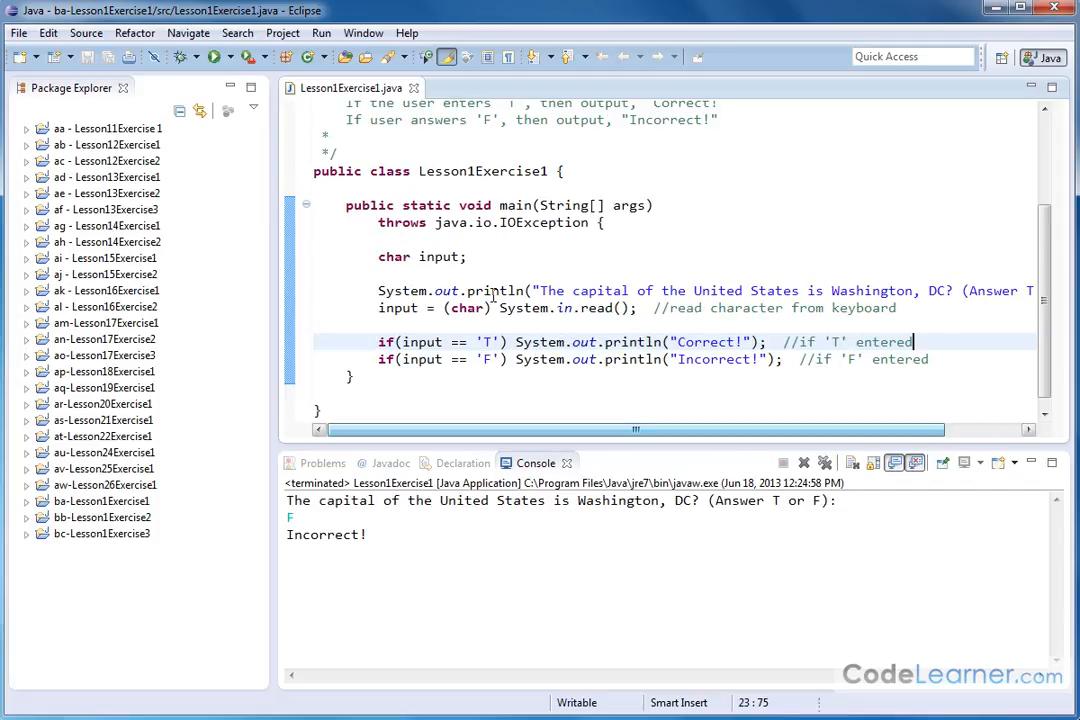
{"action": "double_click", "coordinate": [520, 307]}
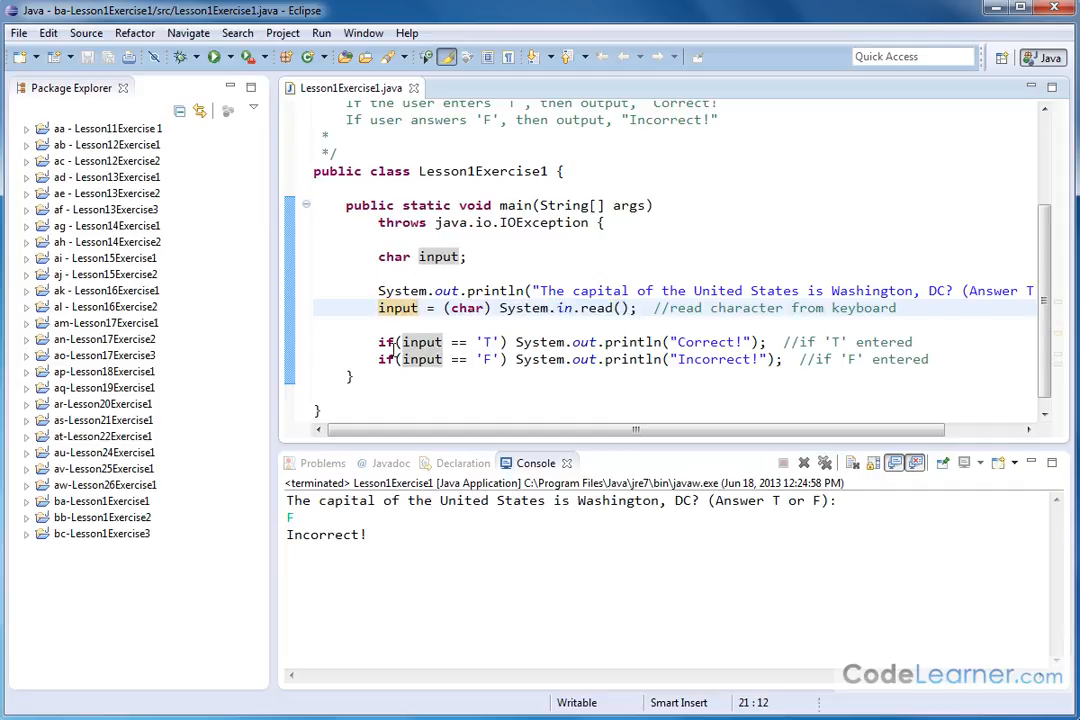
{"action": "mouse_move", "coordinate": [398, 307]}
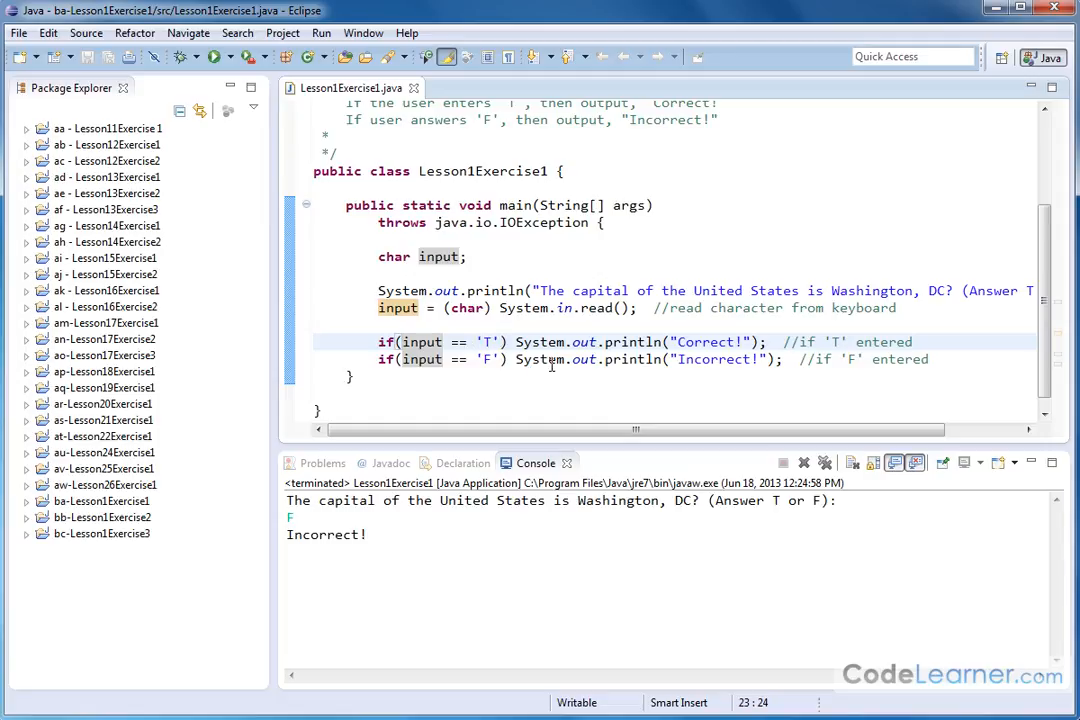
{"action": "mouse_move", "coordinate": [672, 335]}
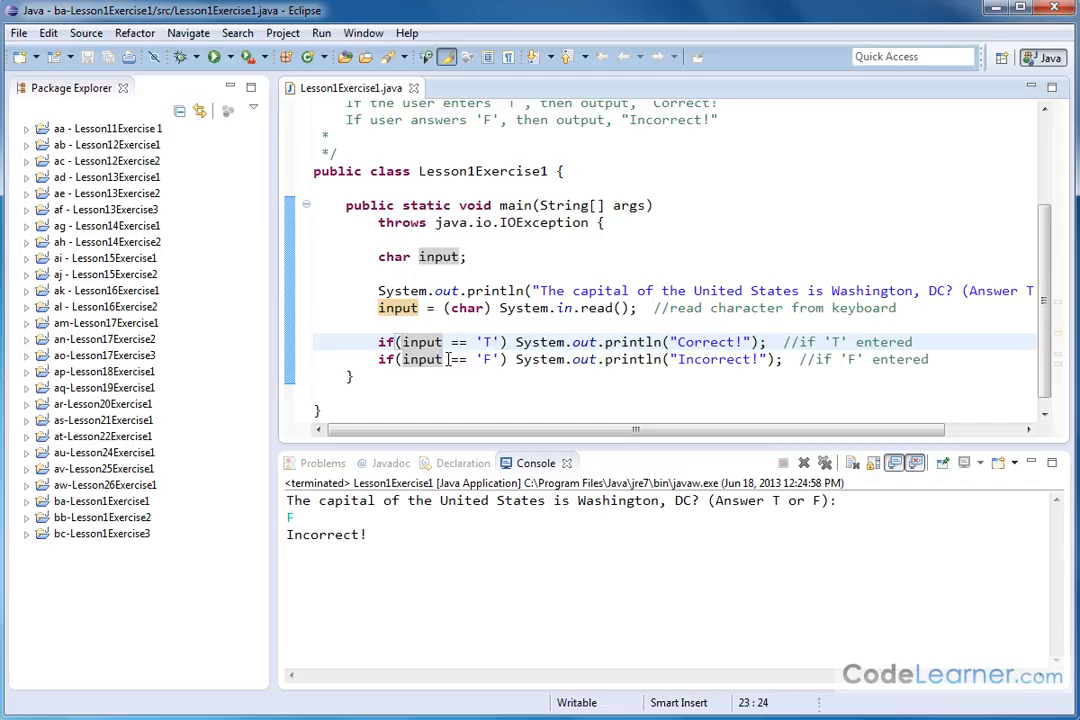
{"action": "mouse_move", "coordinate": [420, 359]}
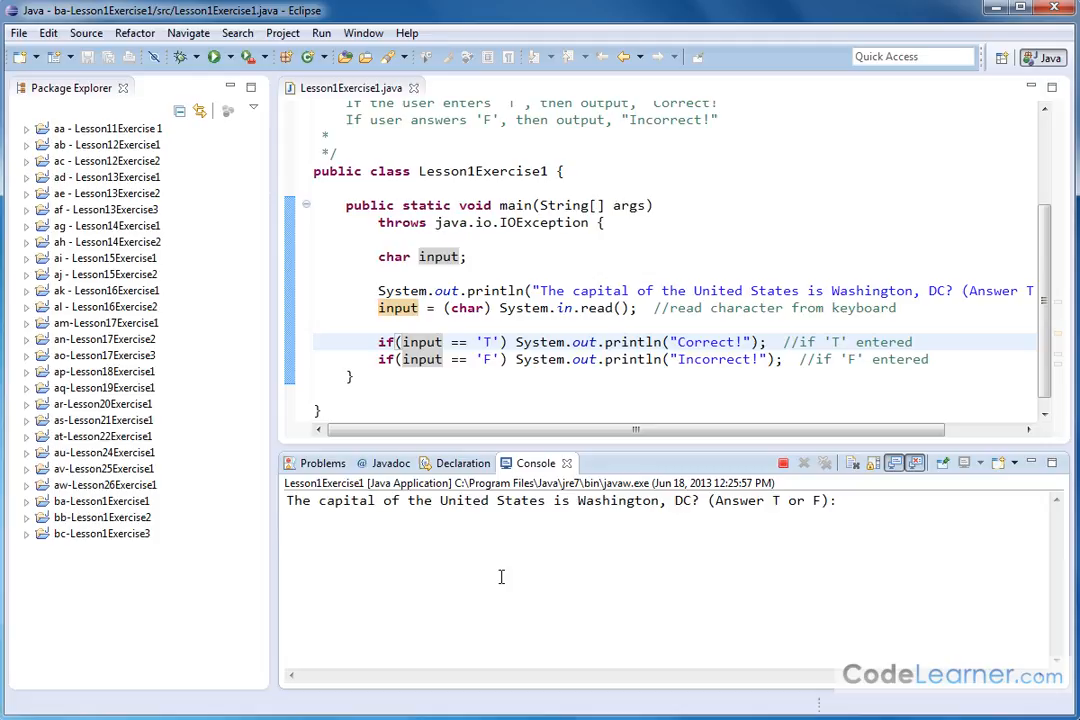
Answer h in the console, which prints neither Correct! nor Incorrect!
{"action": "type", "text": "h"}
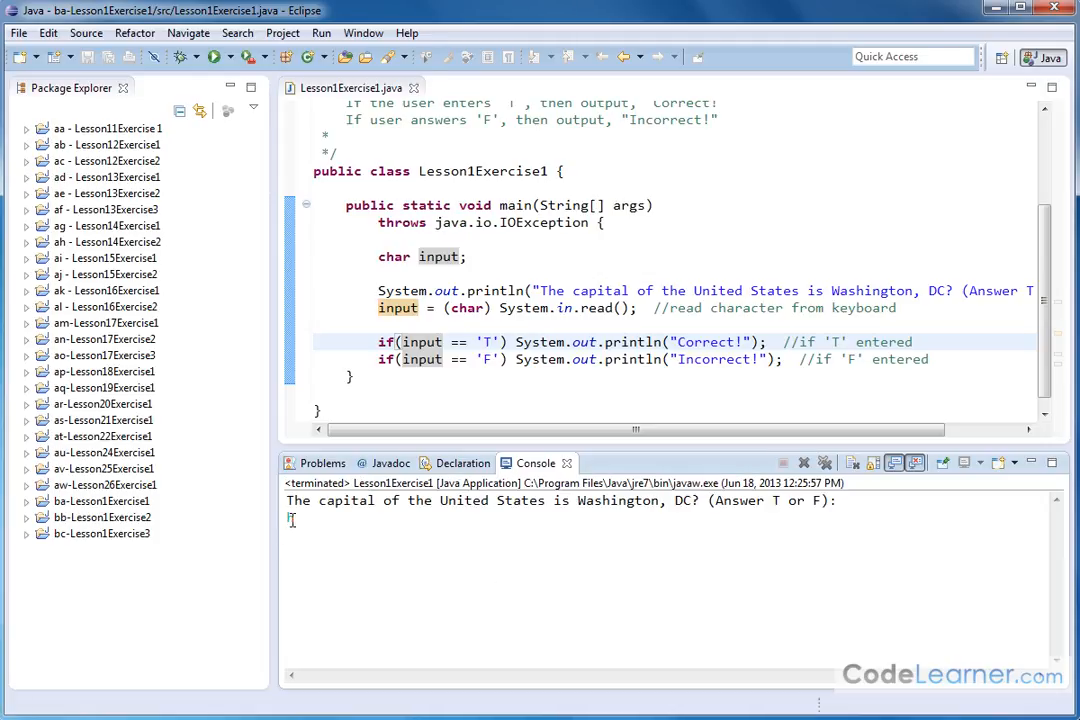
{"action": "type", "text": "h"}
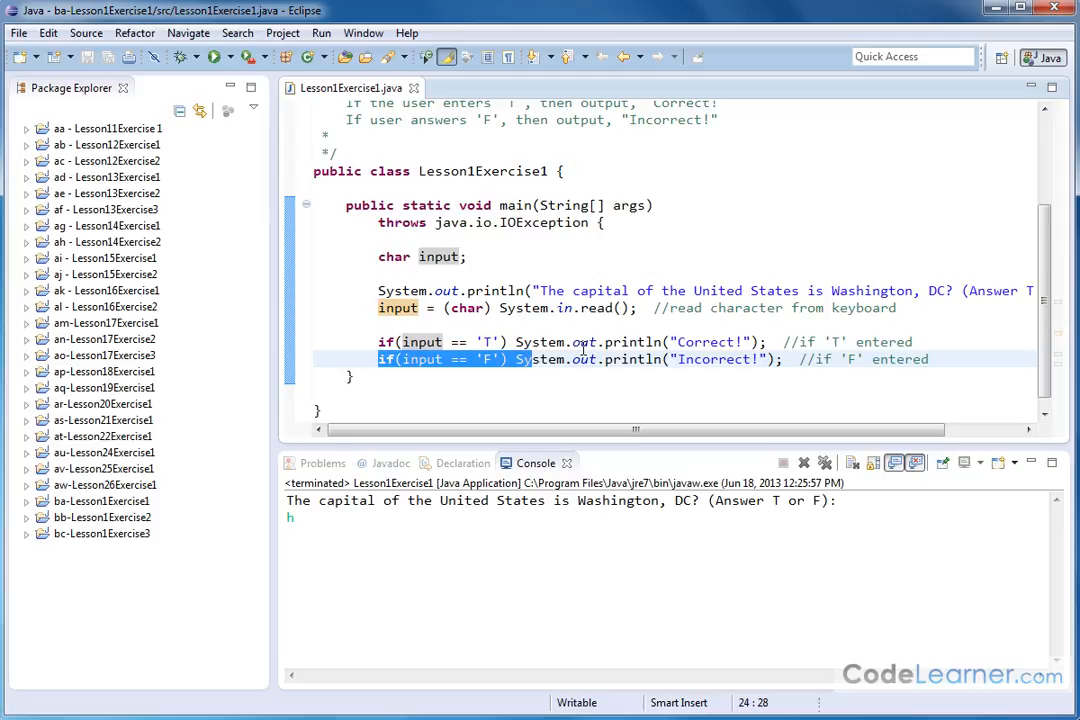
{"action": "mouse_move", "coordinate": [430, 391]}
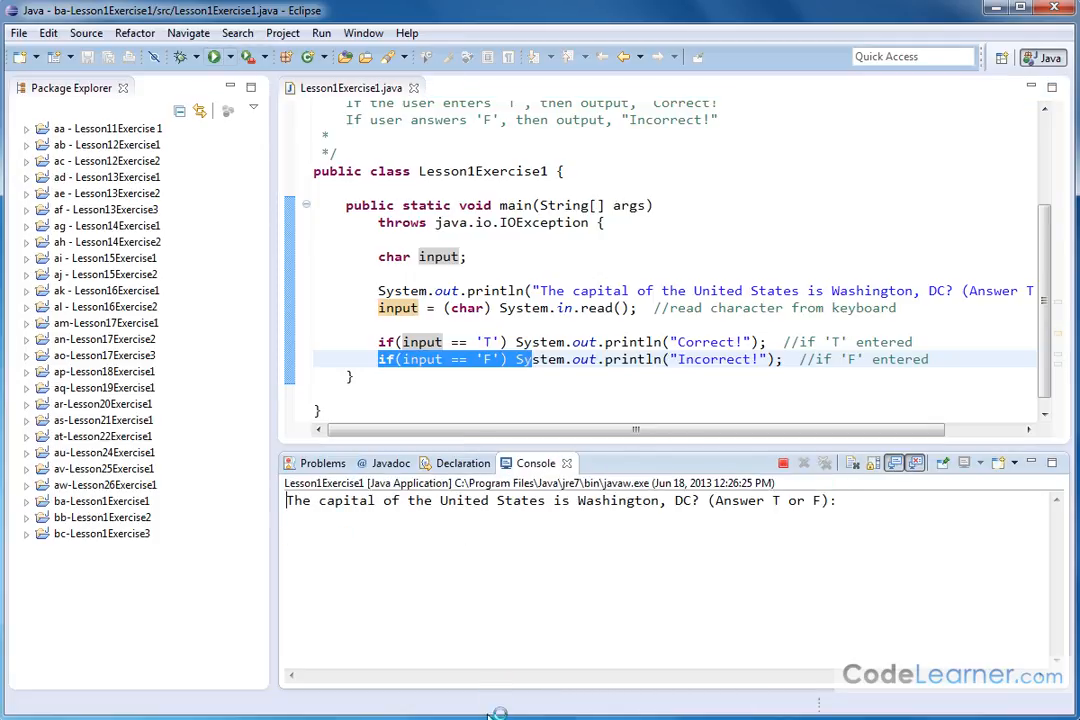
Answer lowercase t, ending the quiz with no Correct! or Incorrect! output
{"action": "type", "text": "t"}
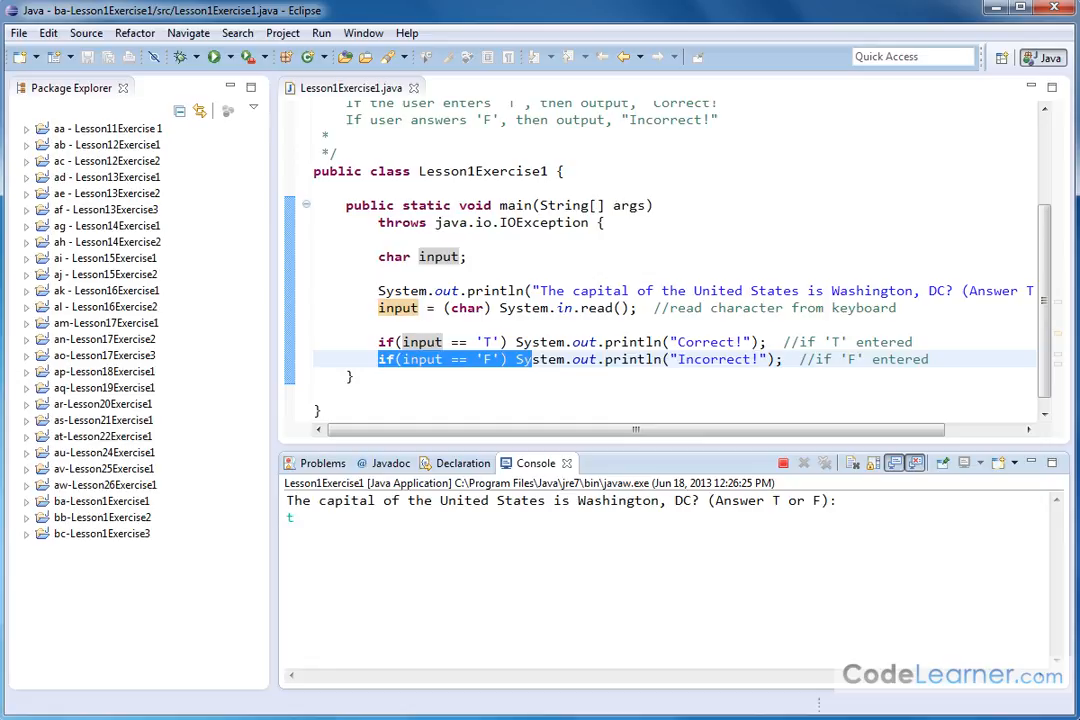
{"action": "key", "text": "enter"}
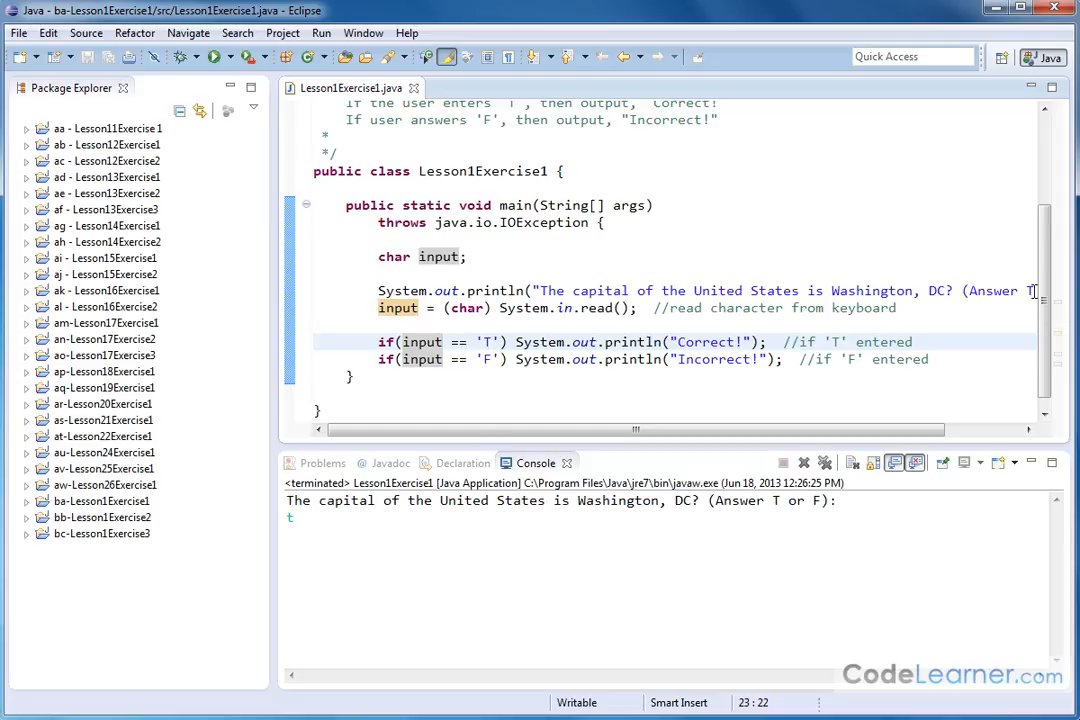
{"action": "mouse_move", "coordinate": [397, 562]}
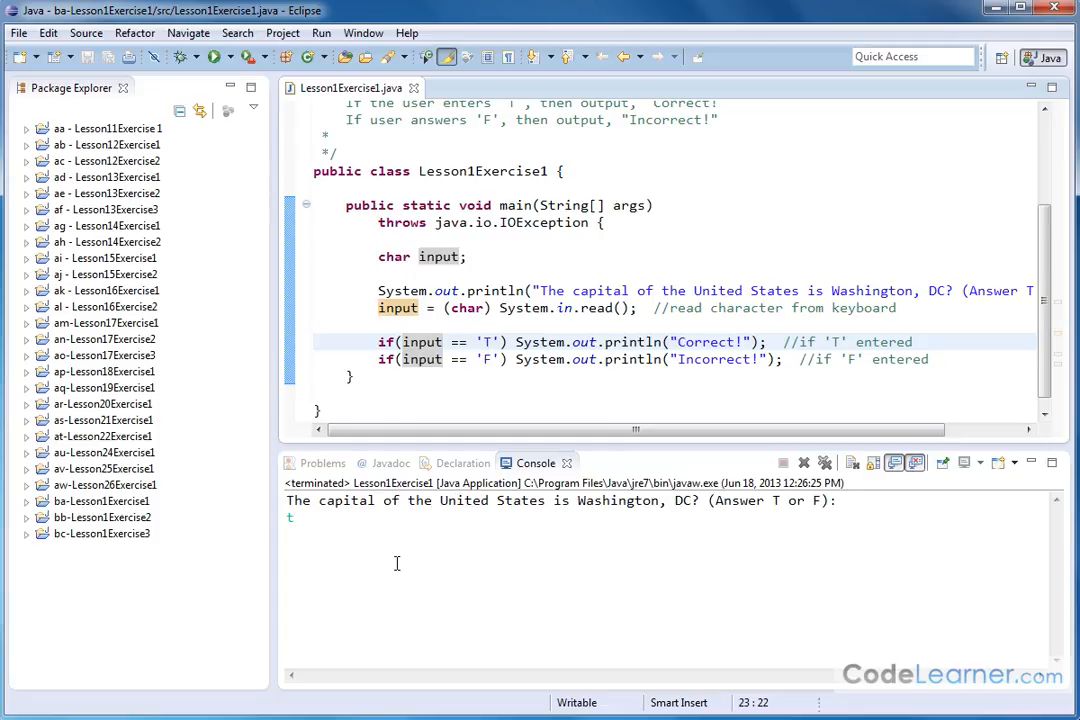
{"action": "mouse_move", "coordinate": [497, 497]}
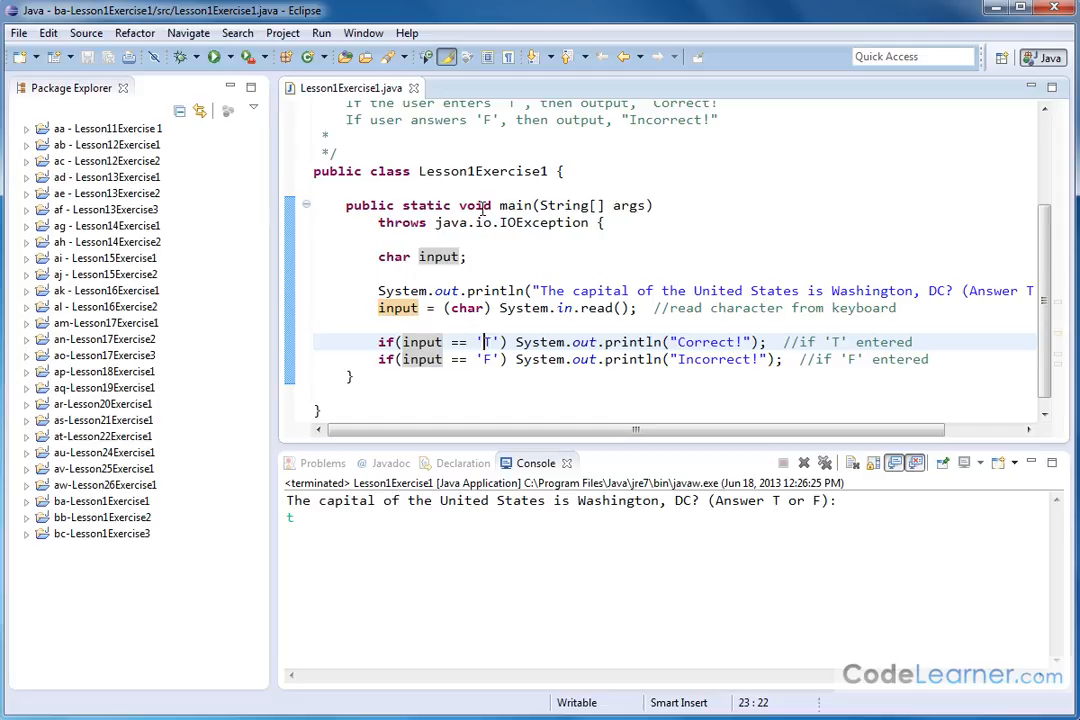
{"action": "mouse_move", "coordinate": [744, 511]}
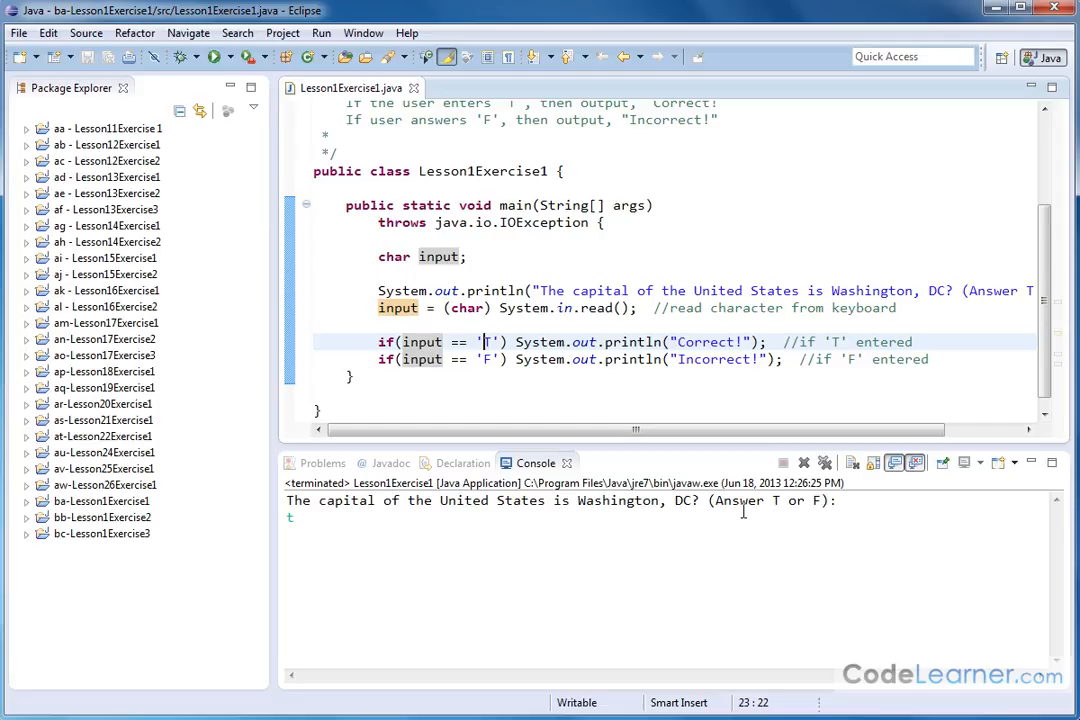